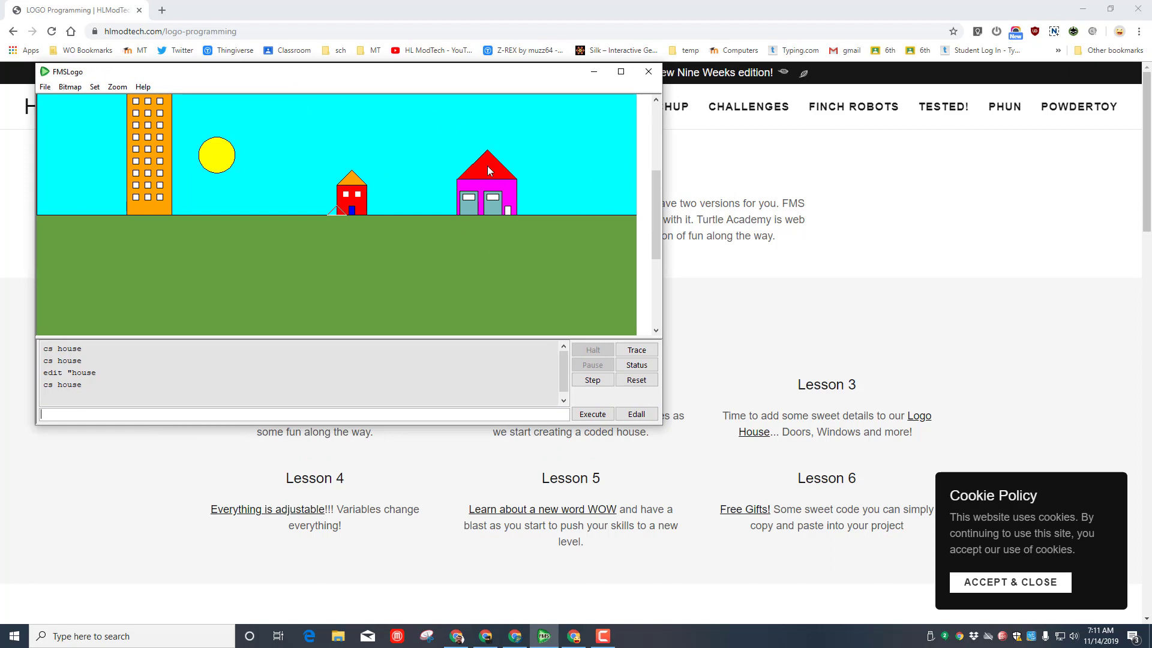
mouse_move(291, 83)
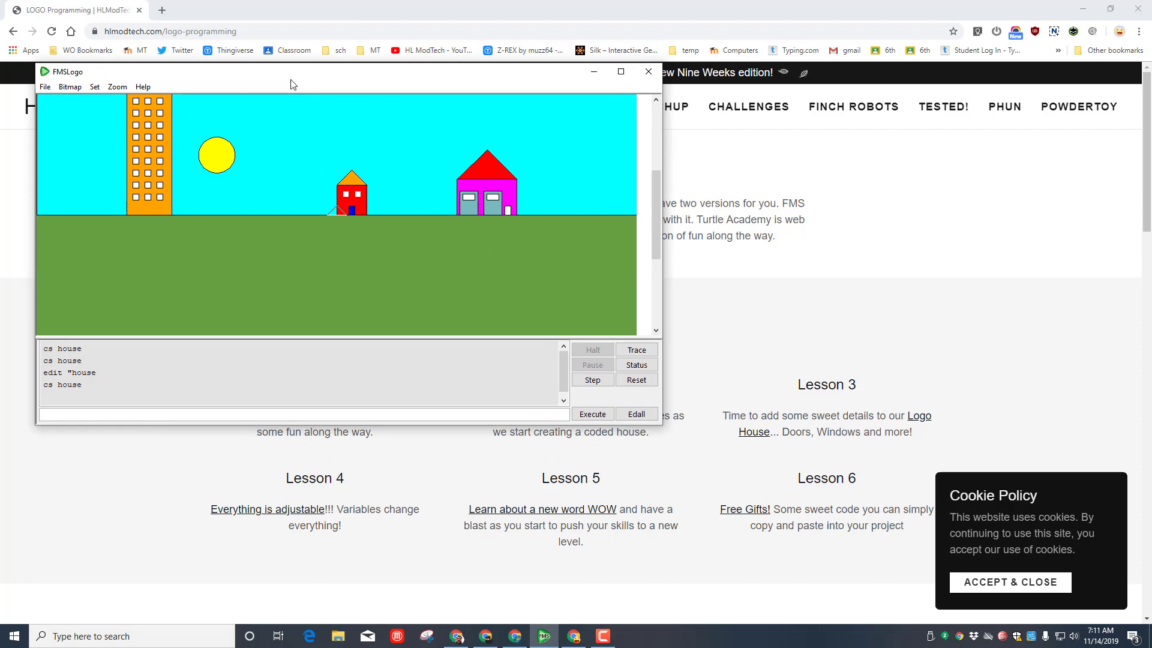
mouse_move(593, 76)
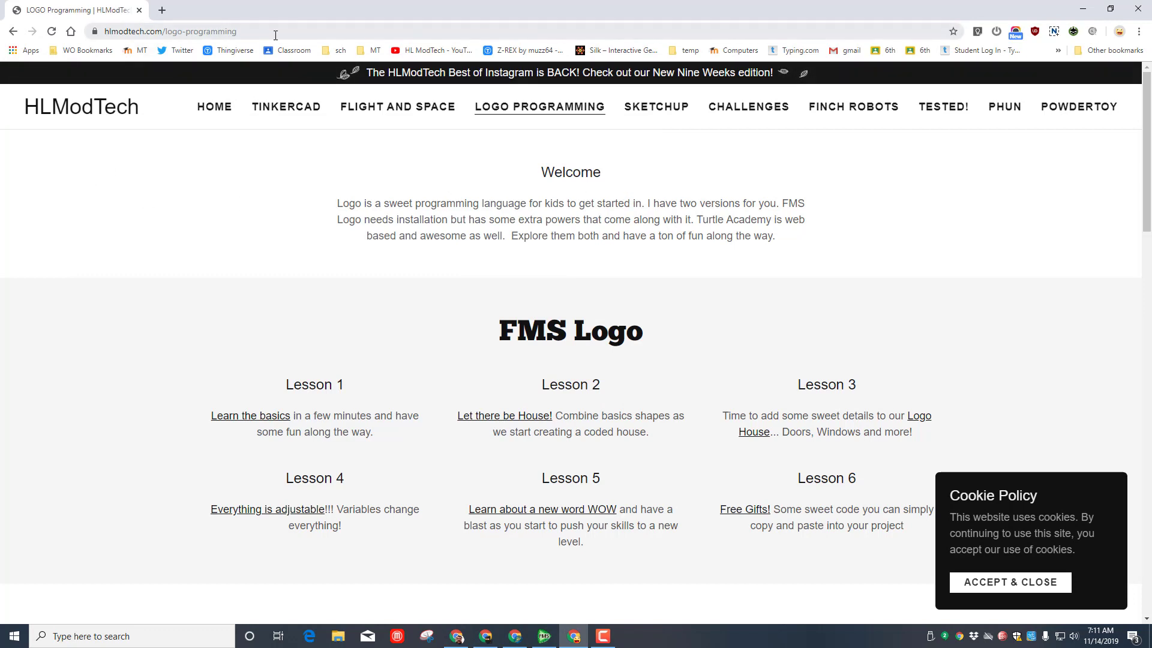
Step: Scroll past the FMS Logo lessons and Logo Colors table to the Turtle Academy lessons
scroll(down, 3)
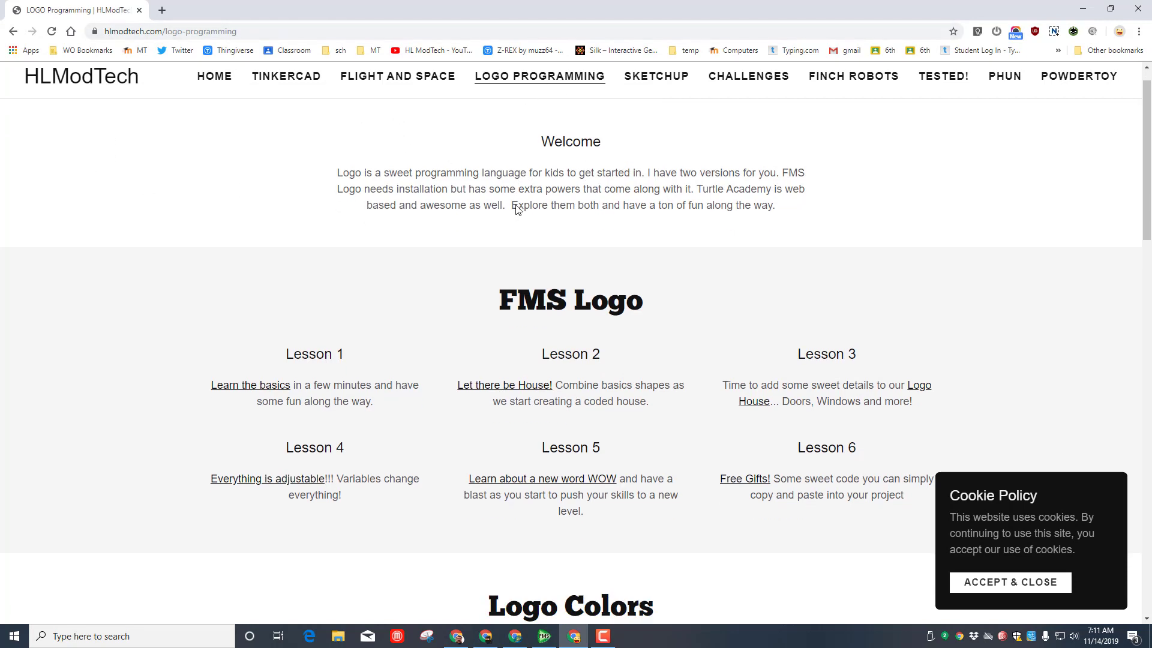
scroll(down, 3)
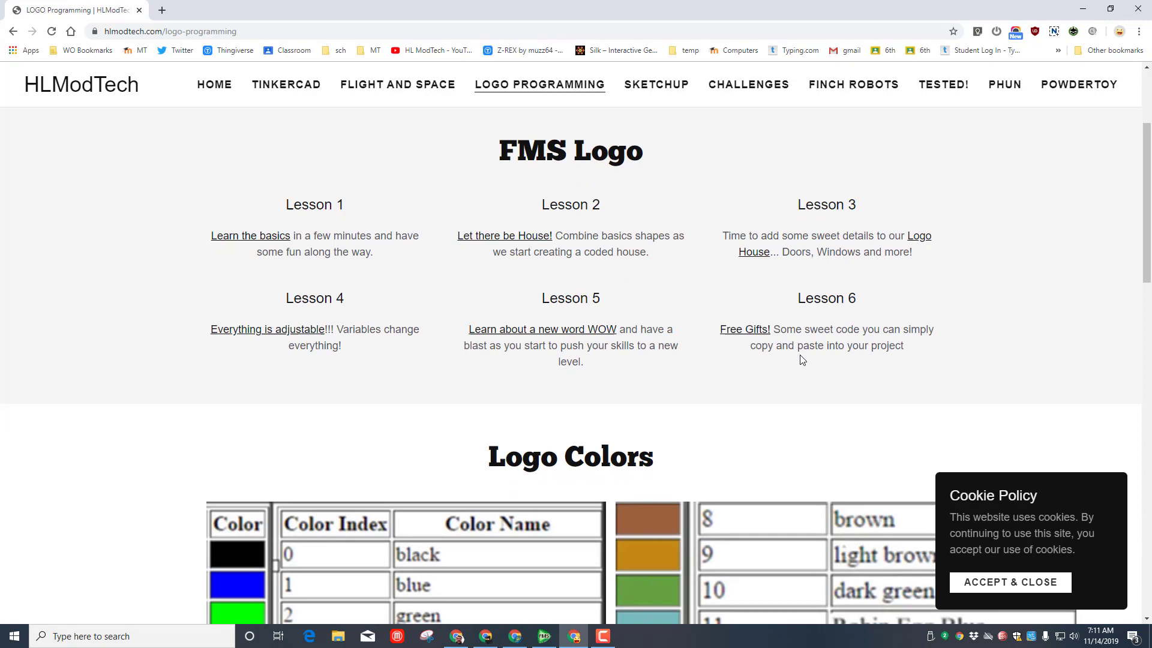
scroll(down, 3)
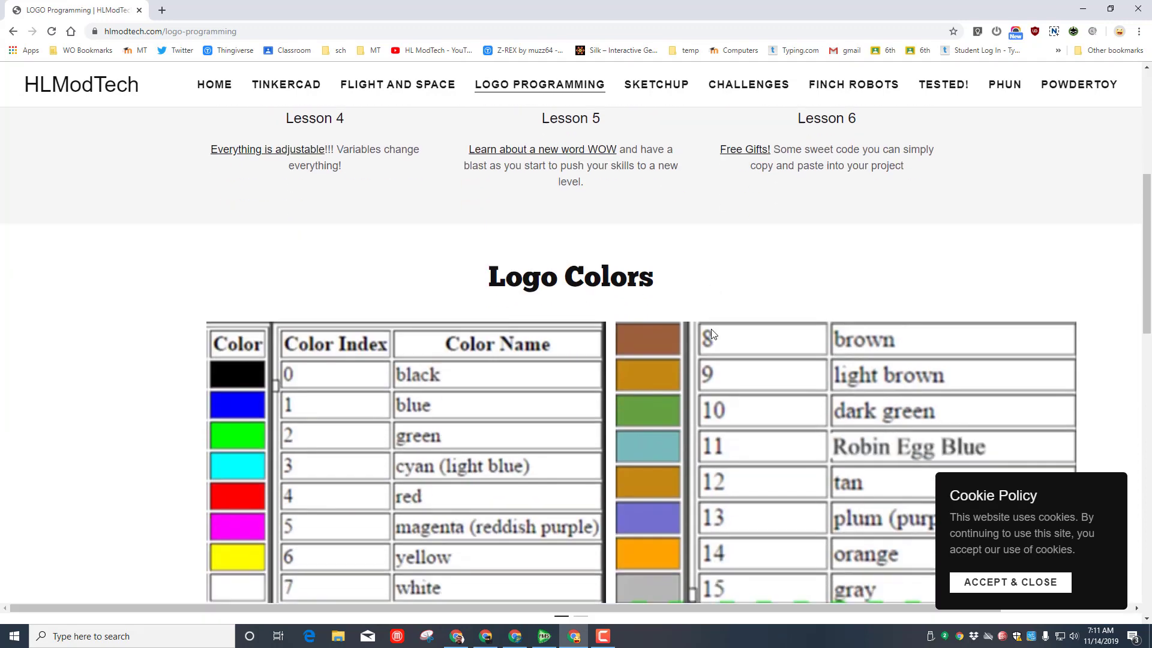
scroll(down, 3)
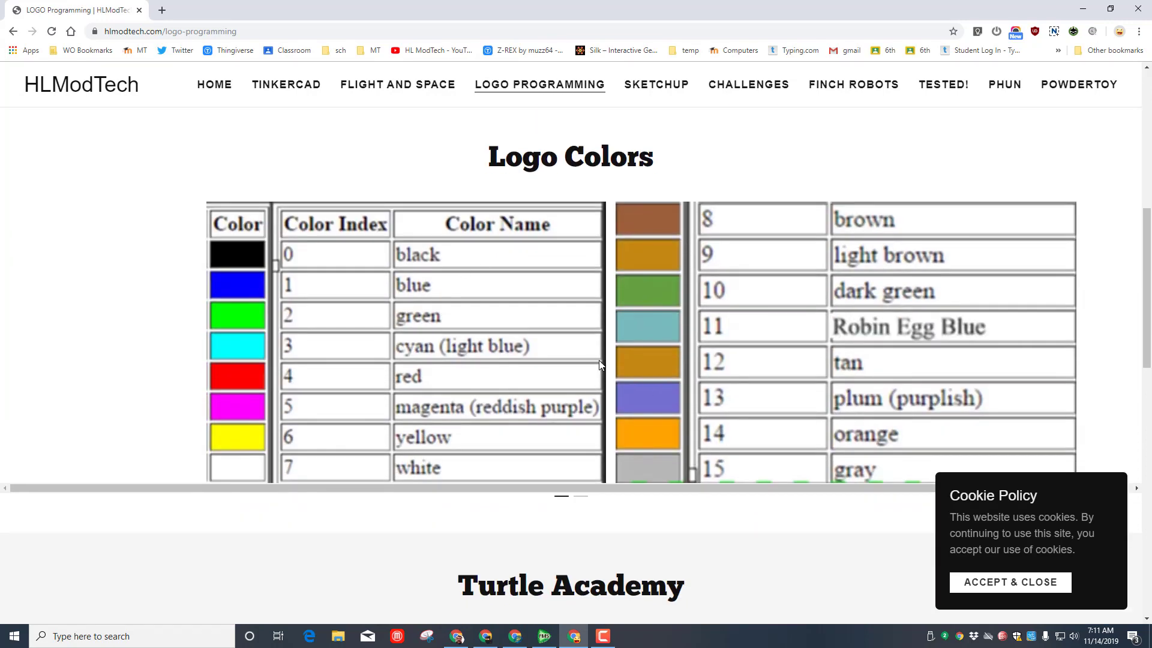
scroll(down, 3)
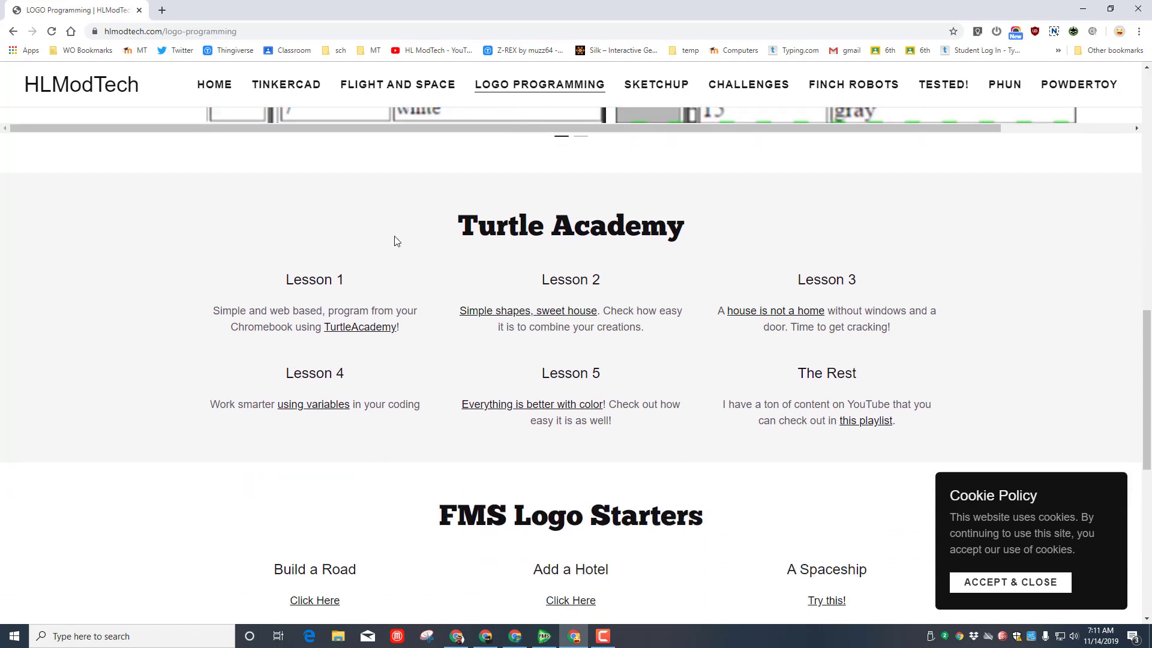
Step: Settle the page on the FMS Logo Starters projects, Build a Road and Add a Hotel
scroll(down, 3)
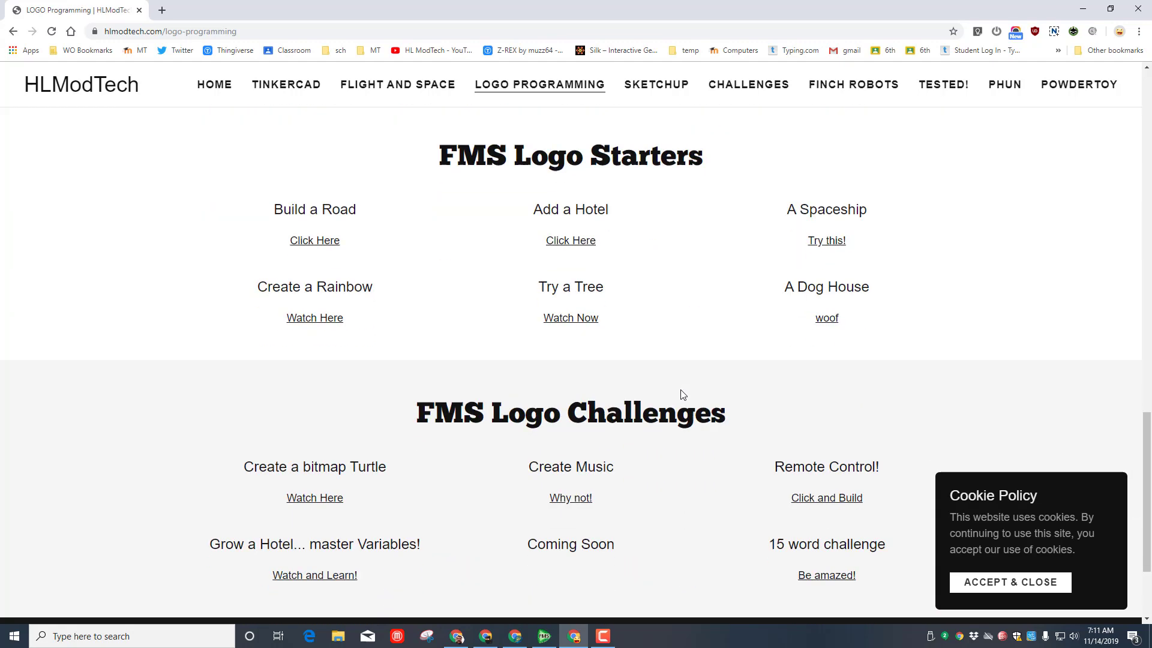
scroll(up, 3)
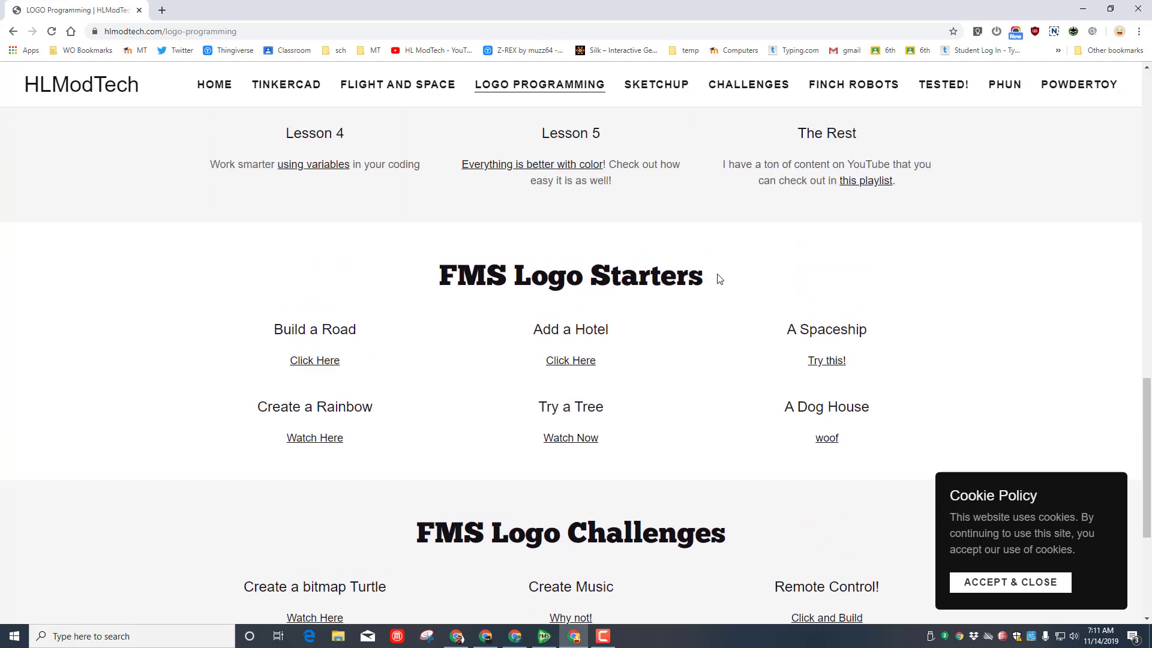
mouse_move(474, 427)
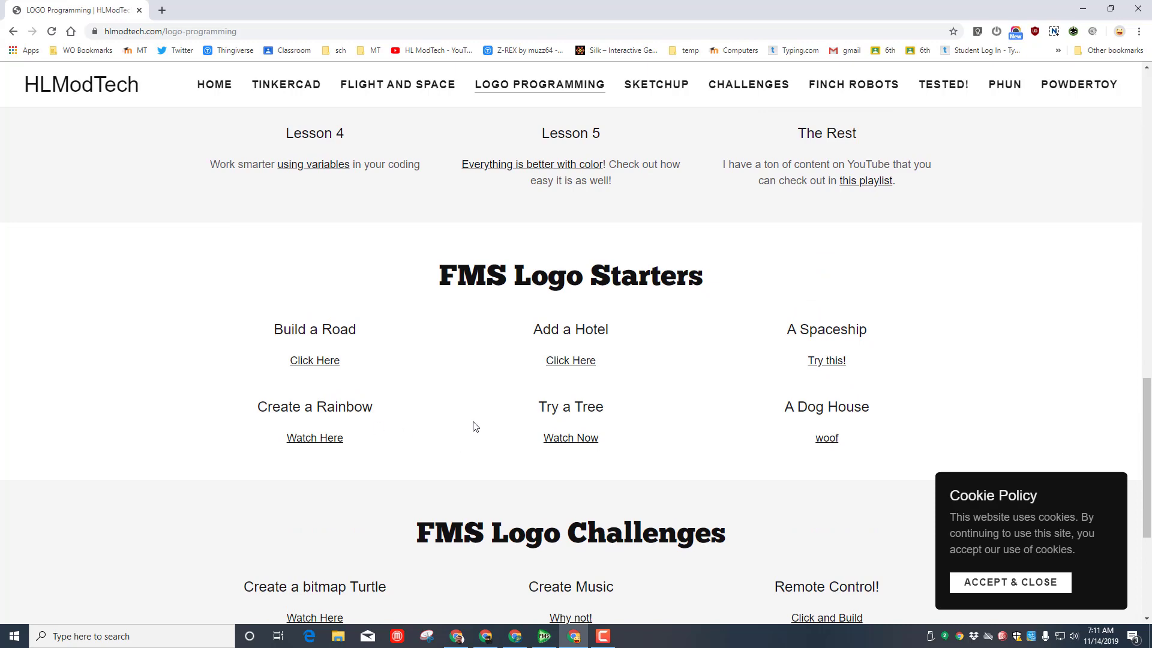
click(543, 636)
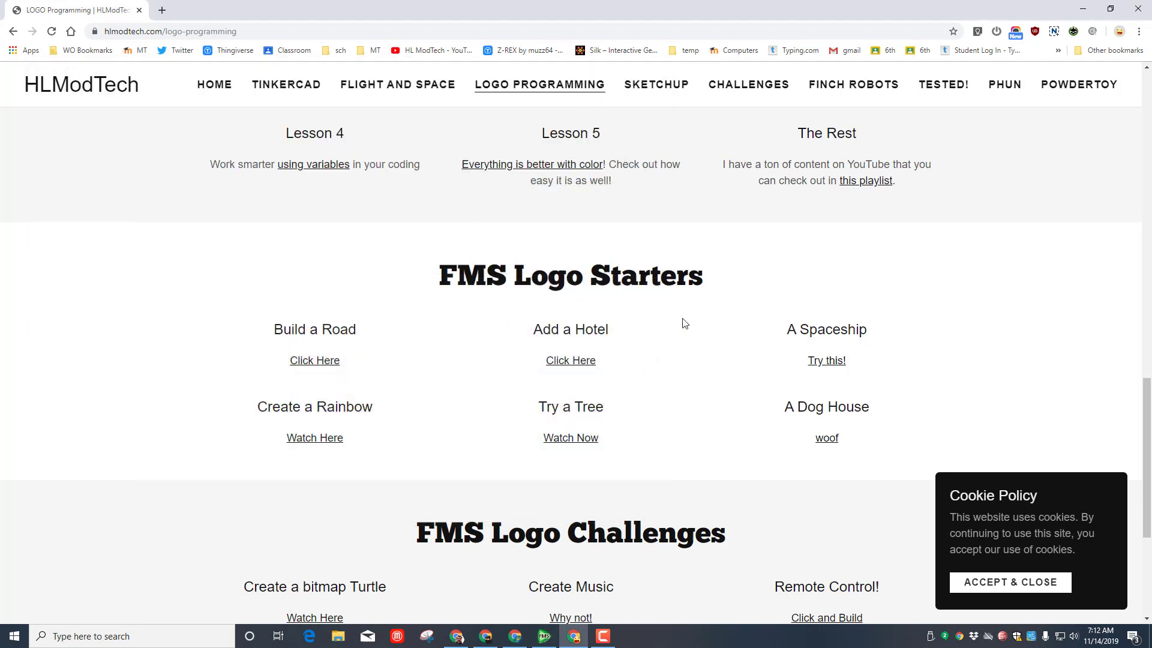
mouse_move(313, 333)
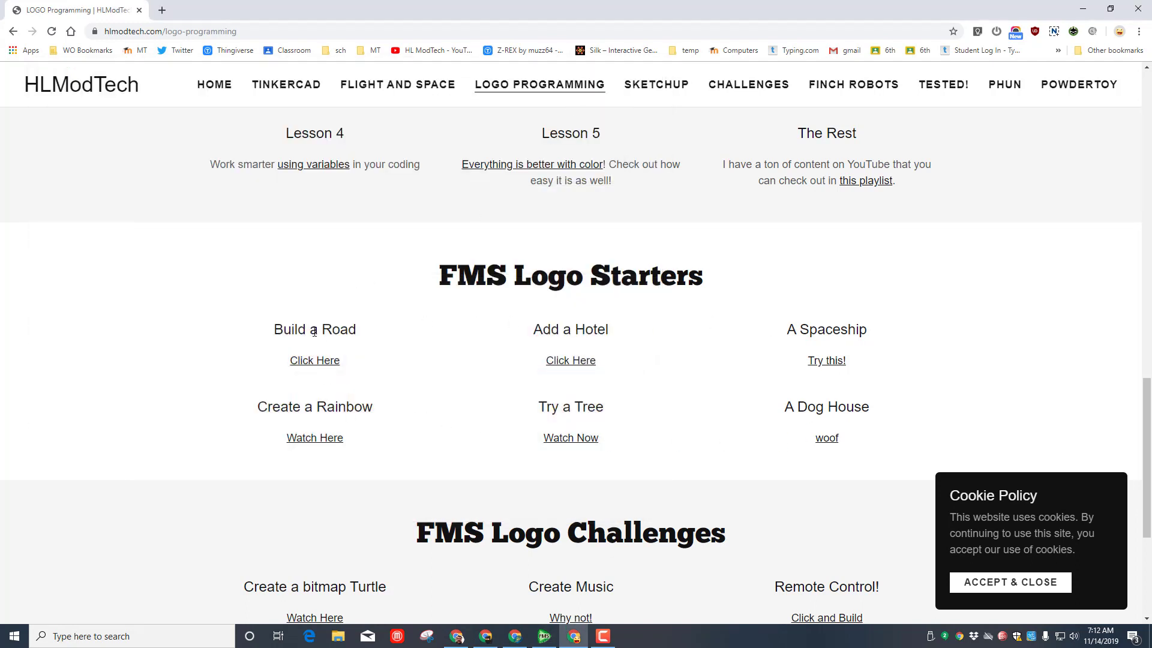
mouse_move(583, 334)
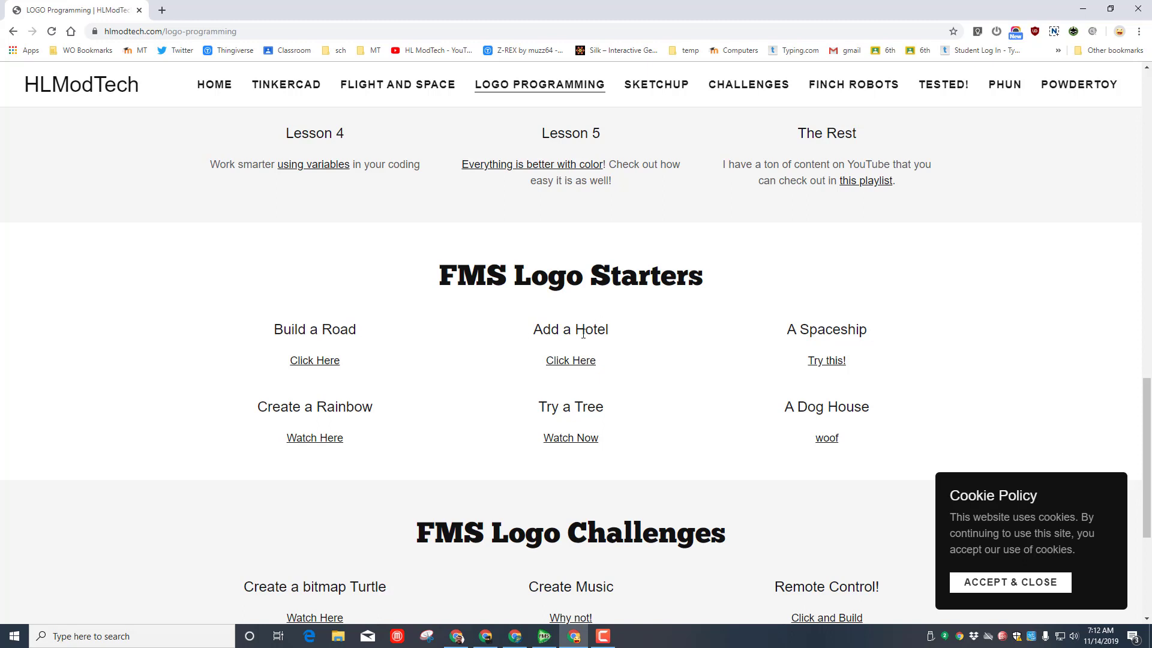
mouse_move(814, 344)
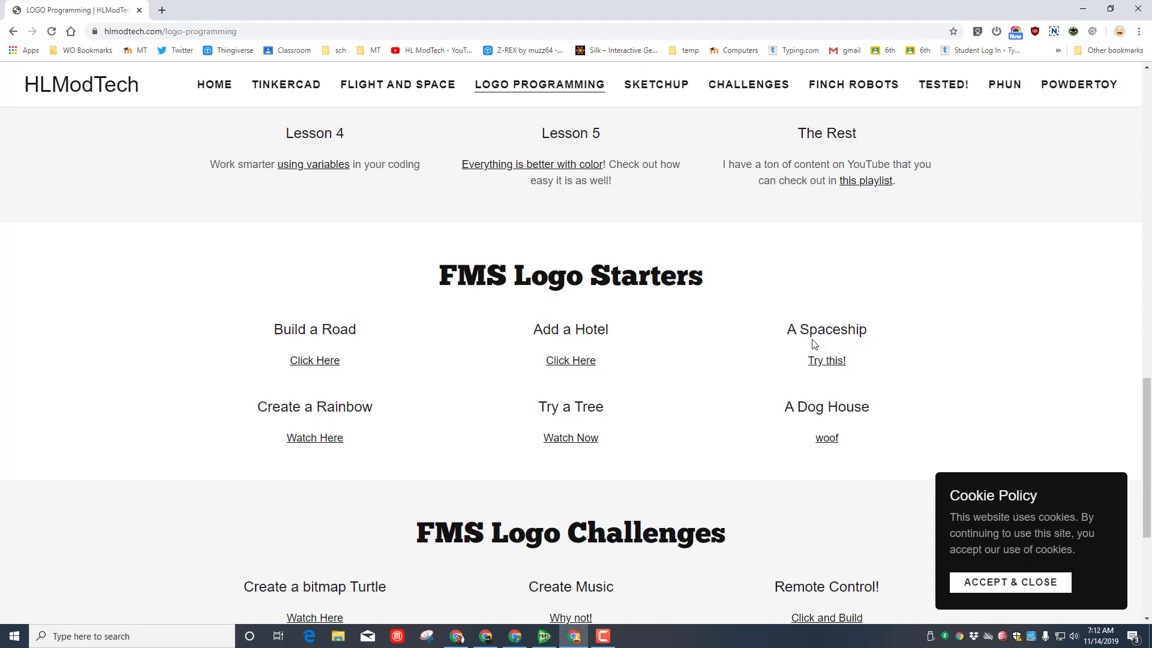
mouse_move(357, 423)
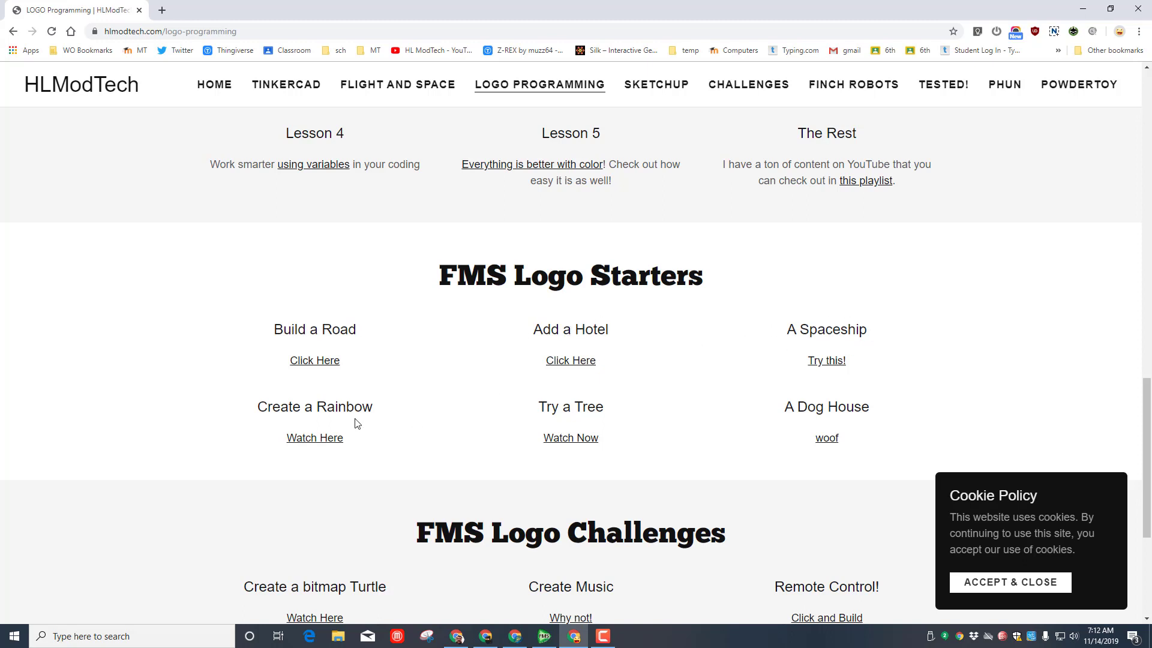
mouse_move(562, 419)
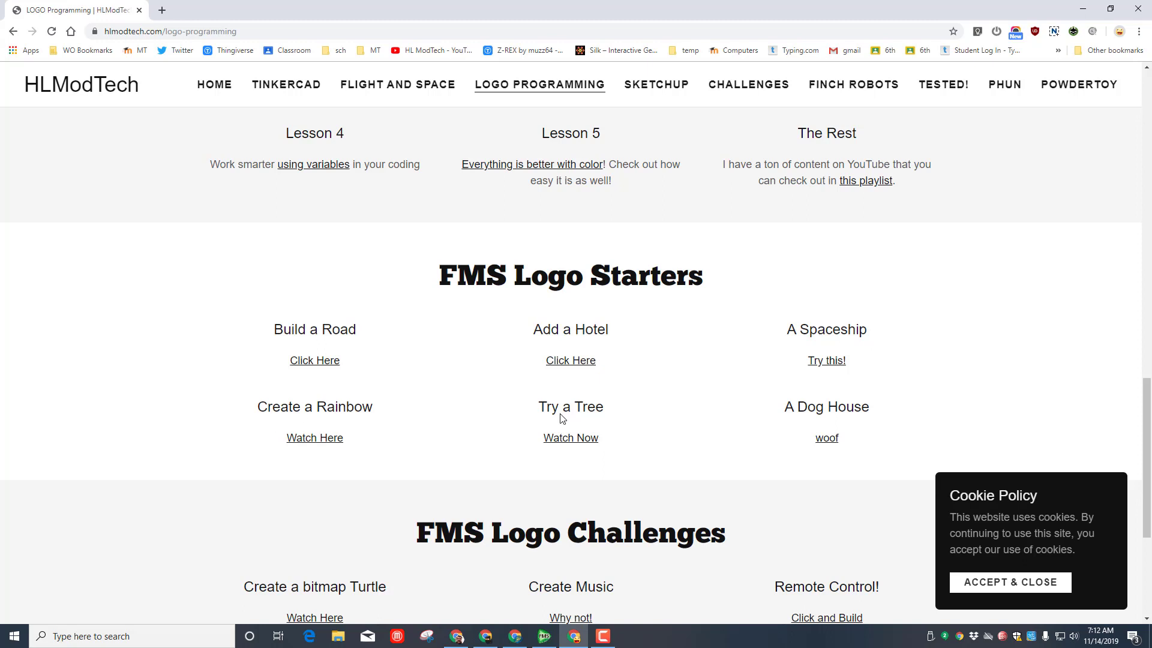
mouse_move(849, 428)
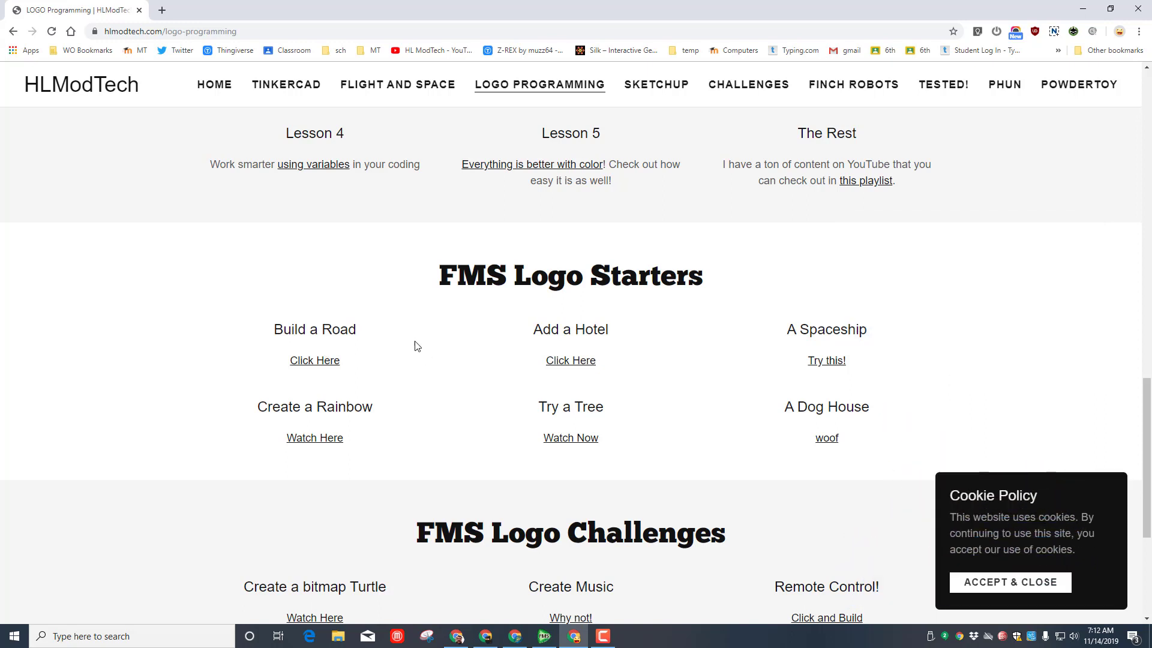
mouse_move(640, 351)
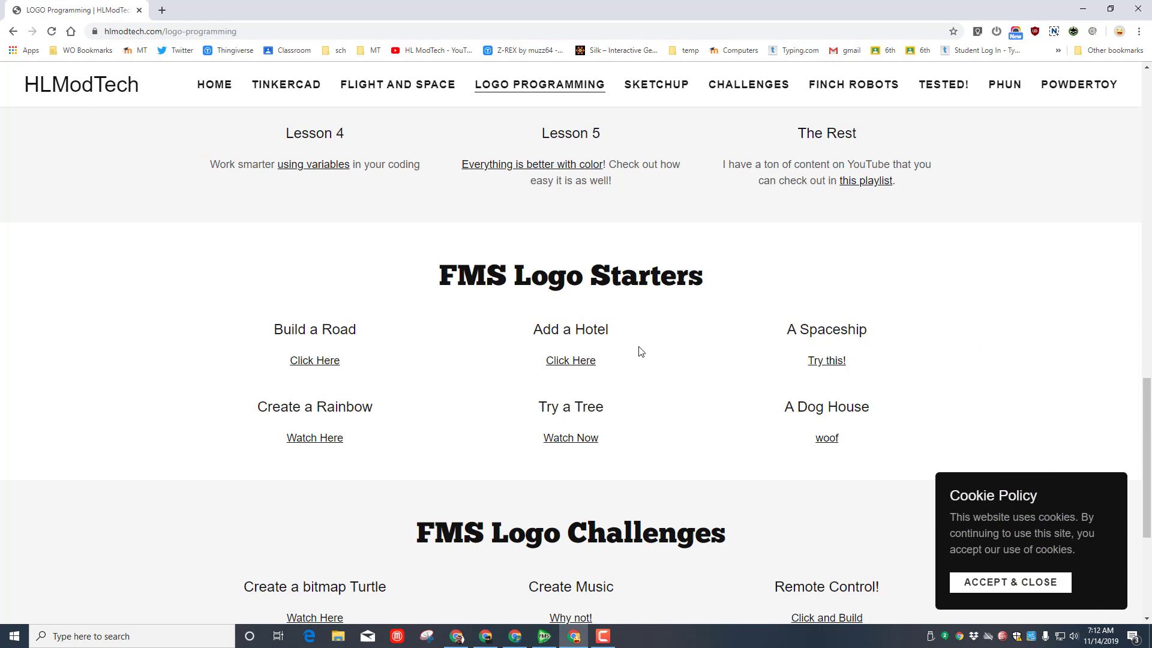
mouse_move(556, 348)
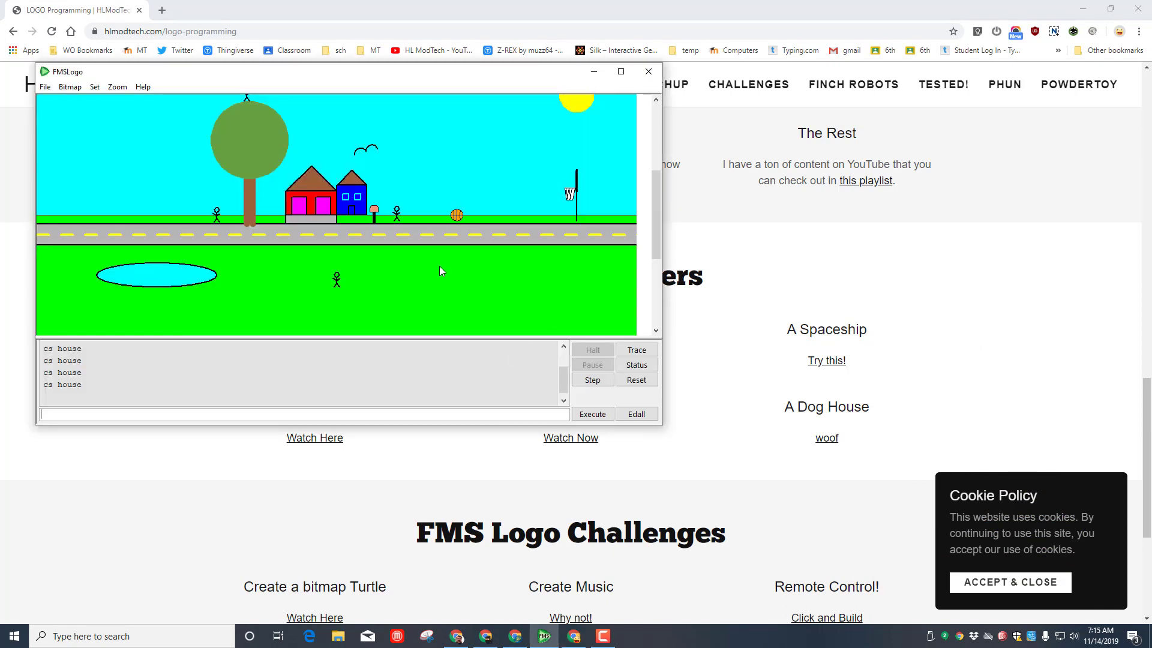
mouse_move(334, 146)
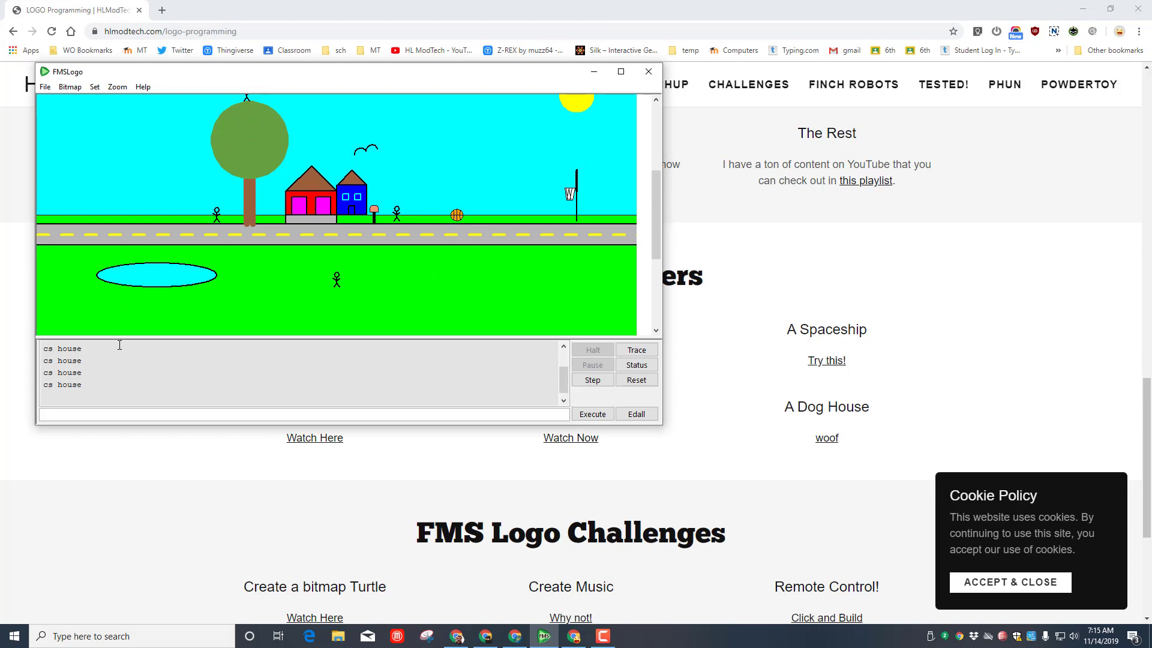
mouse_move(258, 360)
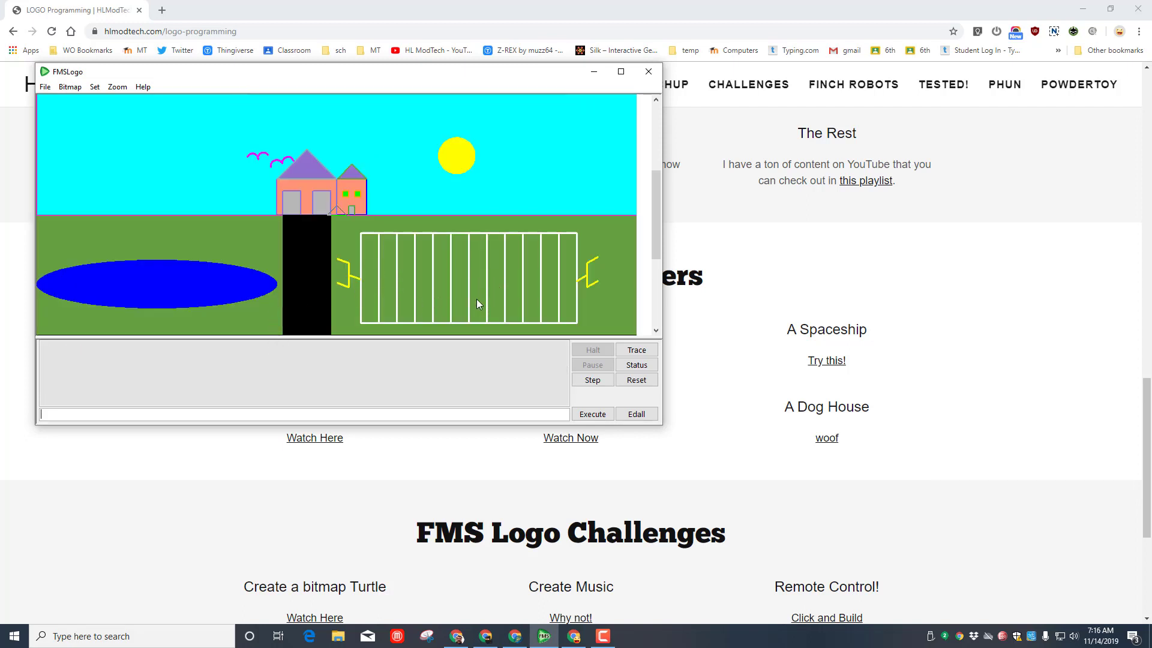
mouse_move(463, 343)
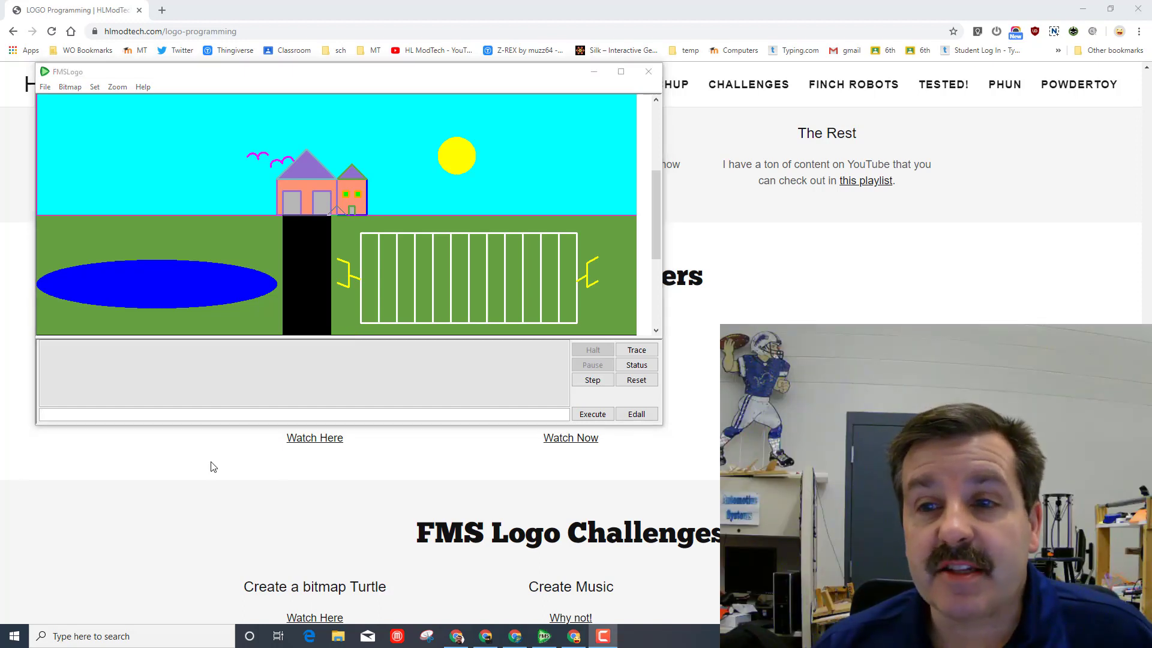
mouse_move(914, 264)
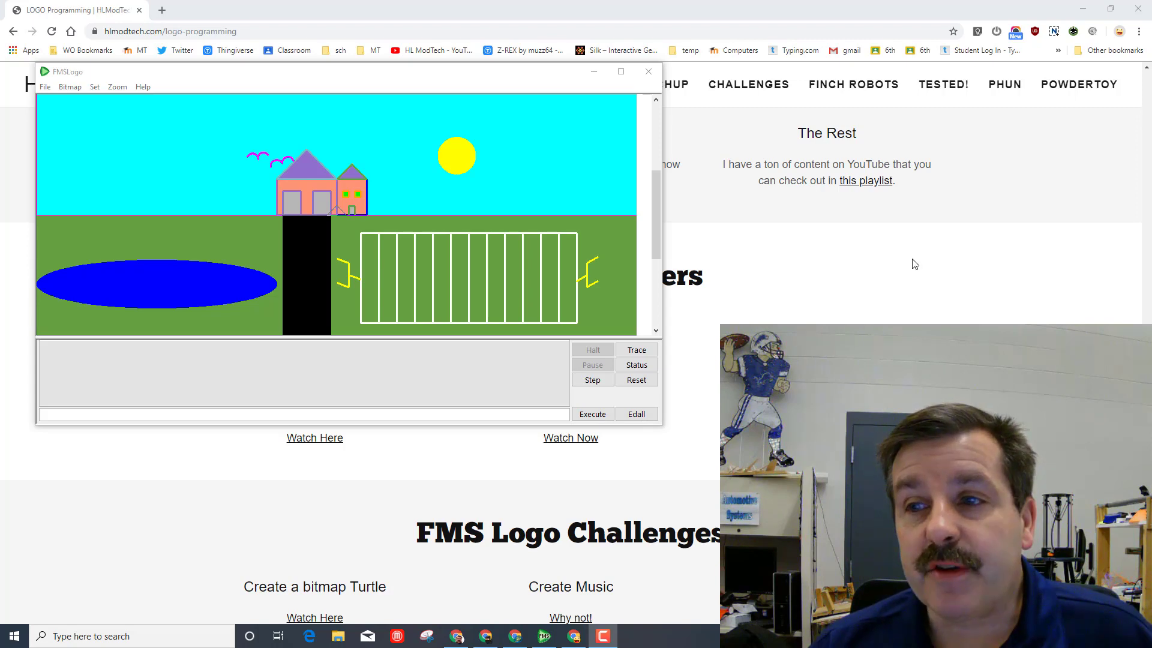
Step: Bring the HLModTech Logo Programming page back in front of FMSLogo
click(648, 71)
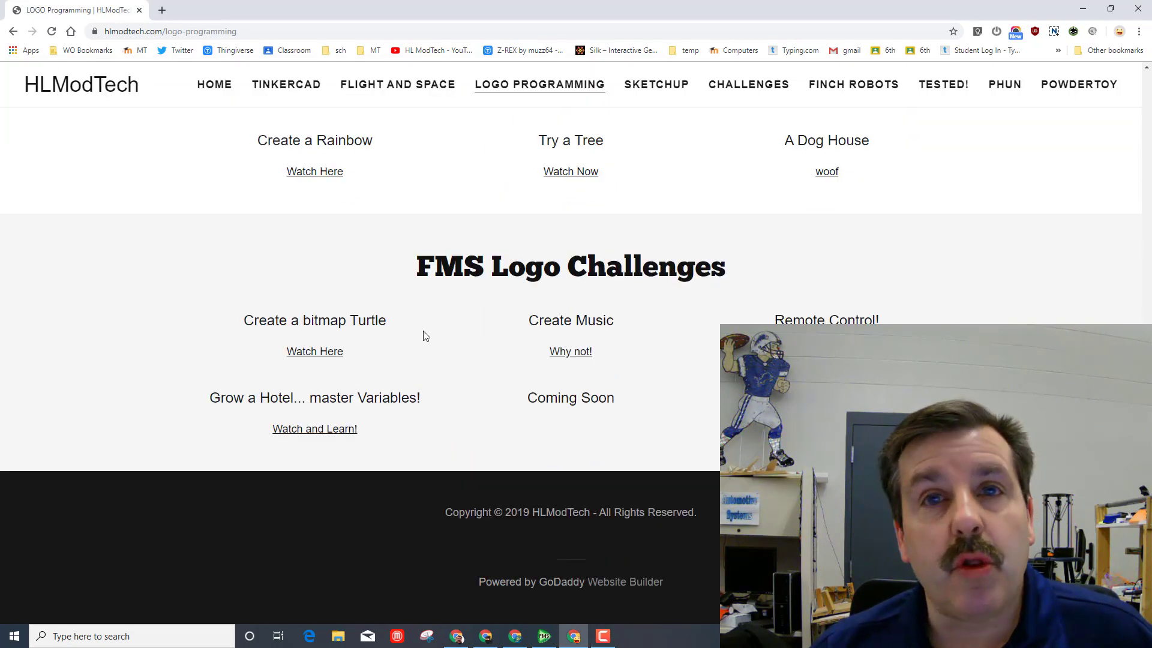